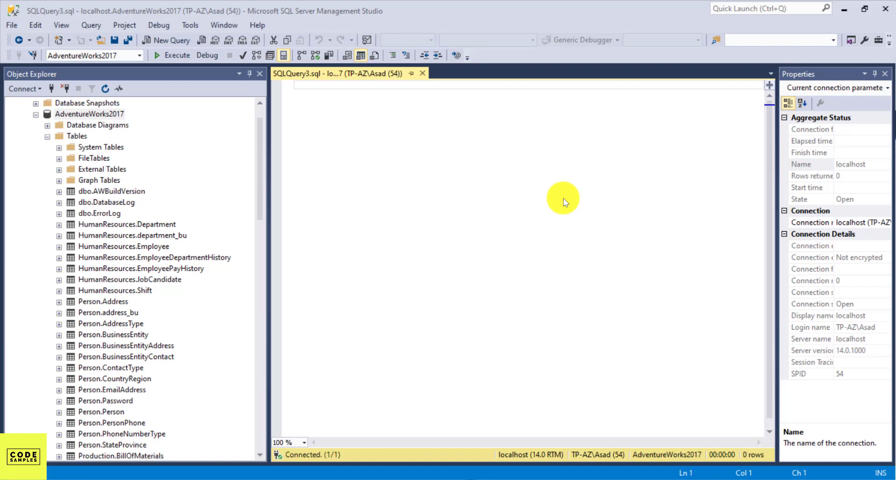
mouse_move(365, 172)
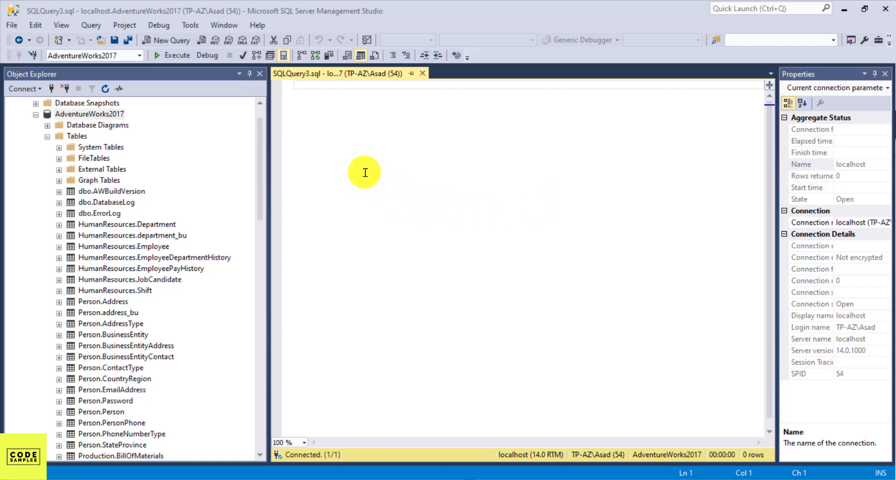
mouse_move(361, 182)
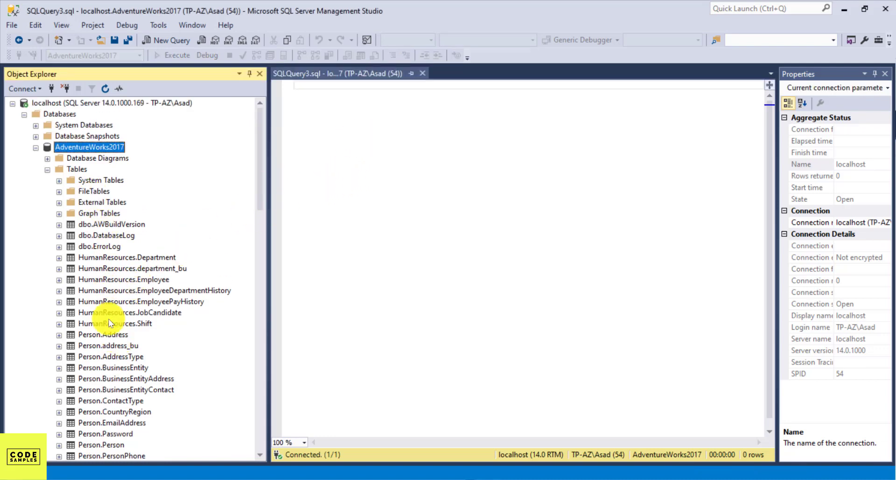
mouse_move(96, 190)
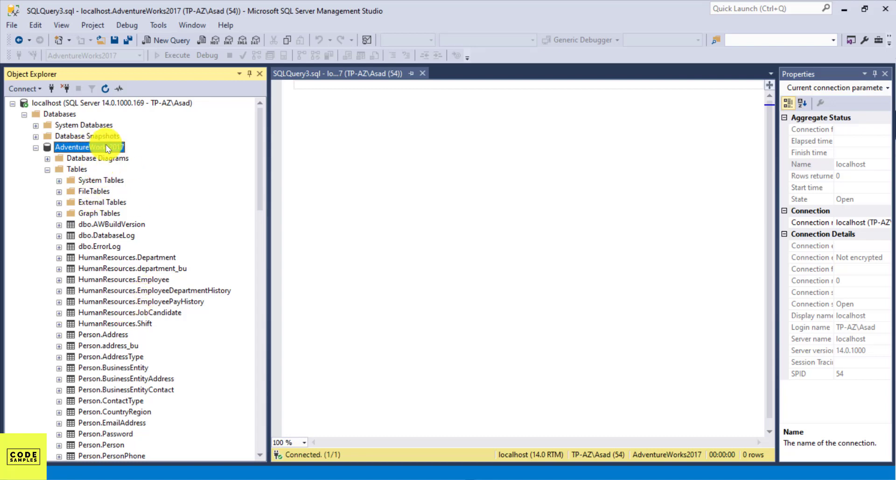
mouse_move(113, 135)
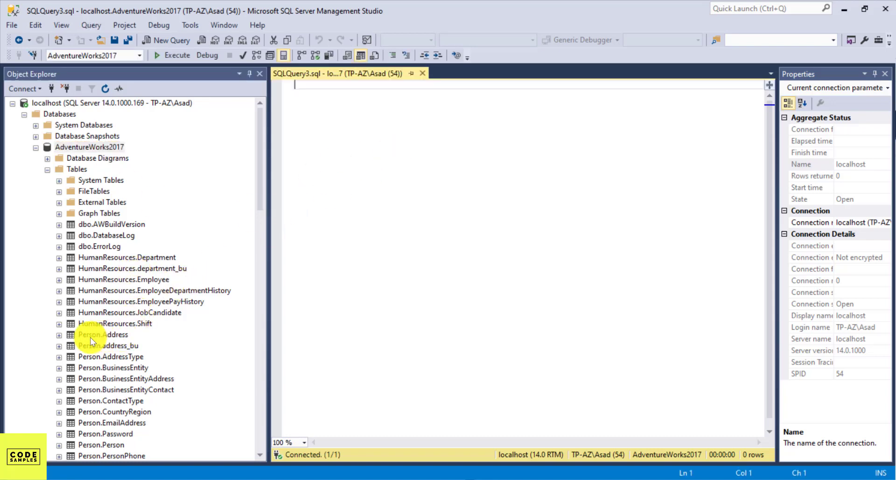
mouse_move(379, 134)
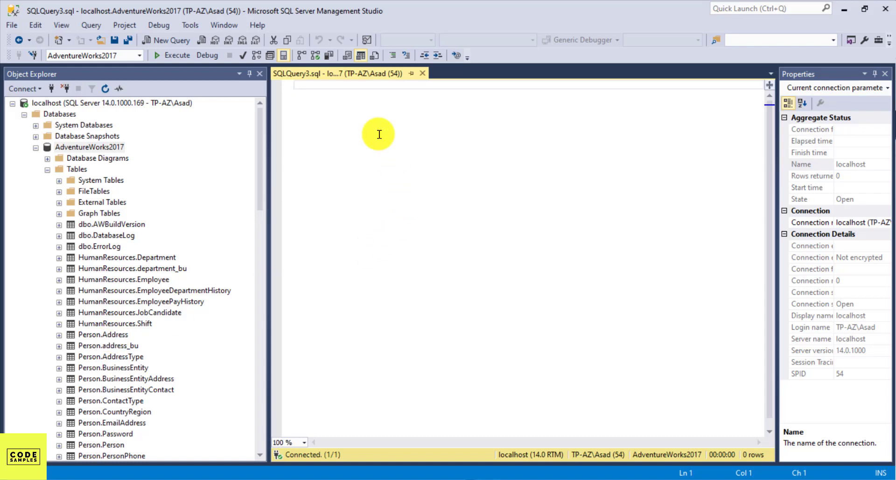
Step: Run select top 10 * from person.Address to list the first ten address rows
text(select)
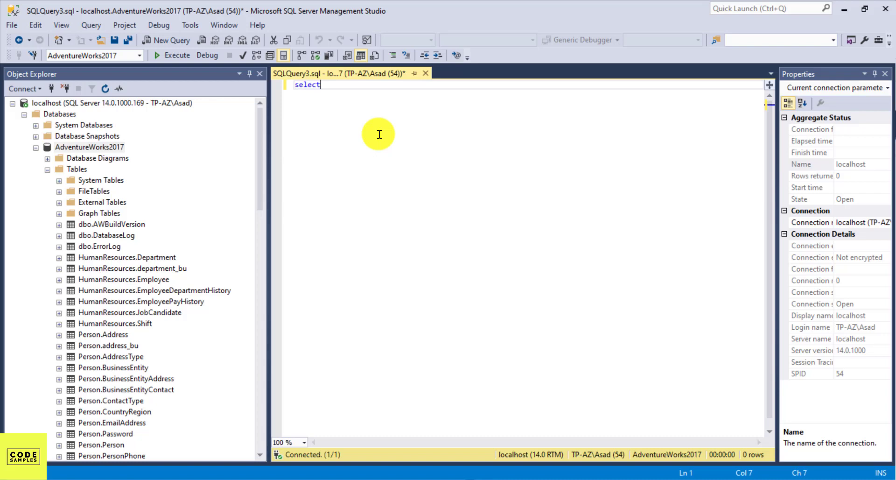
text(top 10 * f)
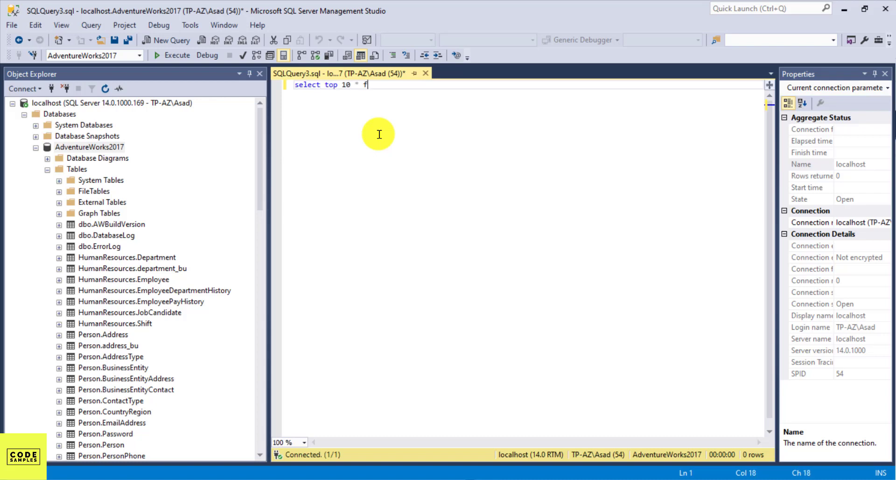
text(rom person.address)
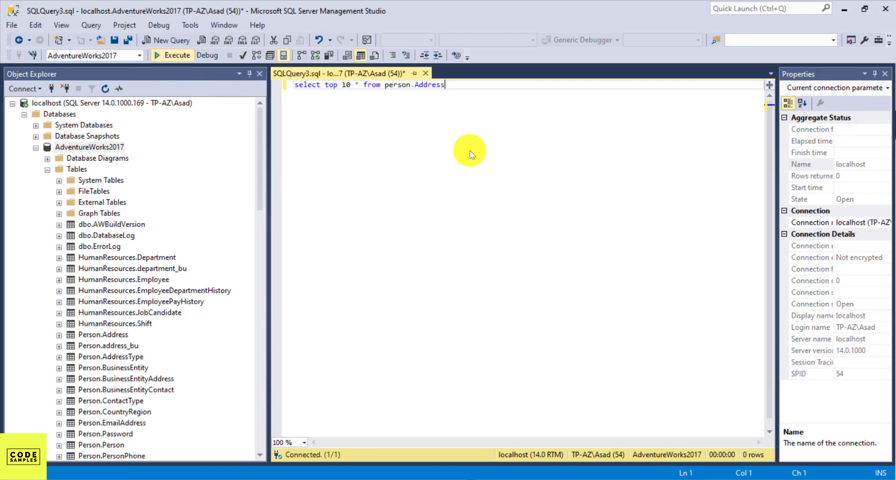
click(172, 55)
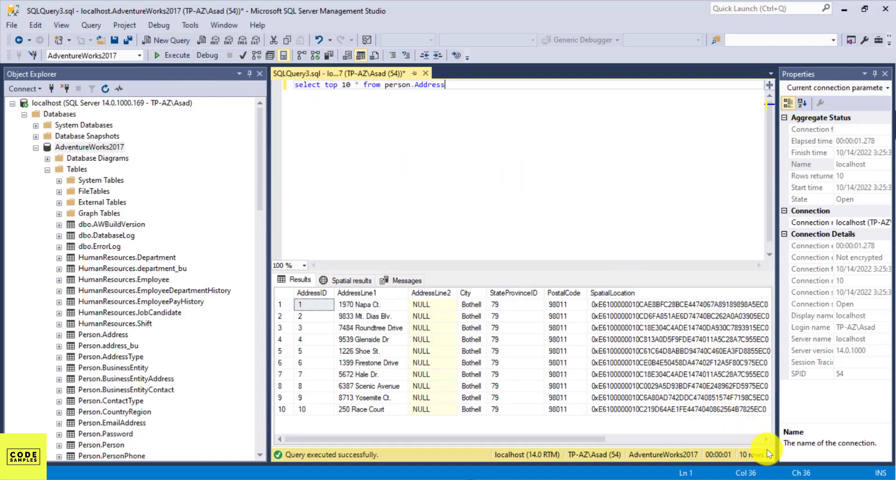
mouse_move(541, 131)
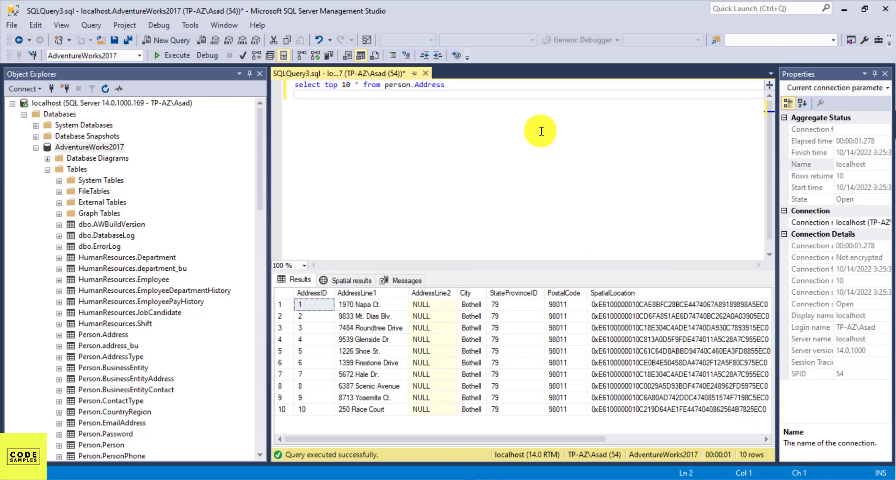
Step: Filter person.Address to city = 'austin' and run it, returning two Austin rows
text(where city =)
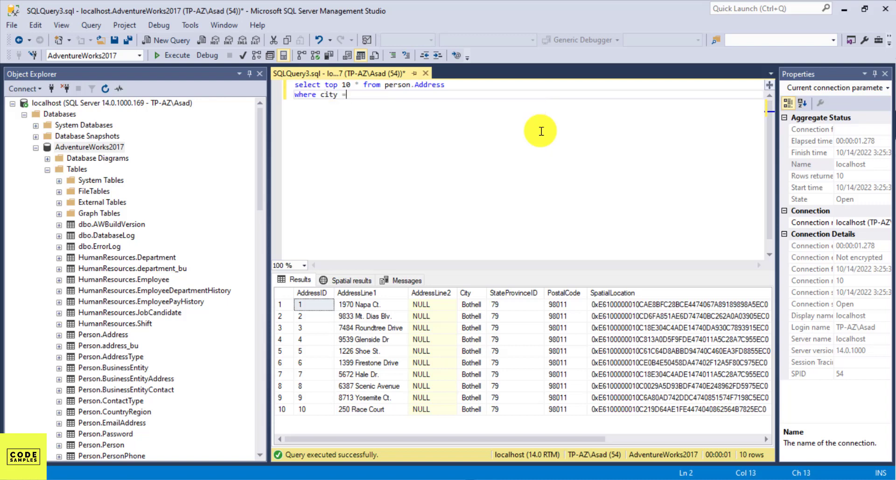
text(')
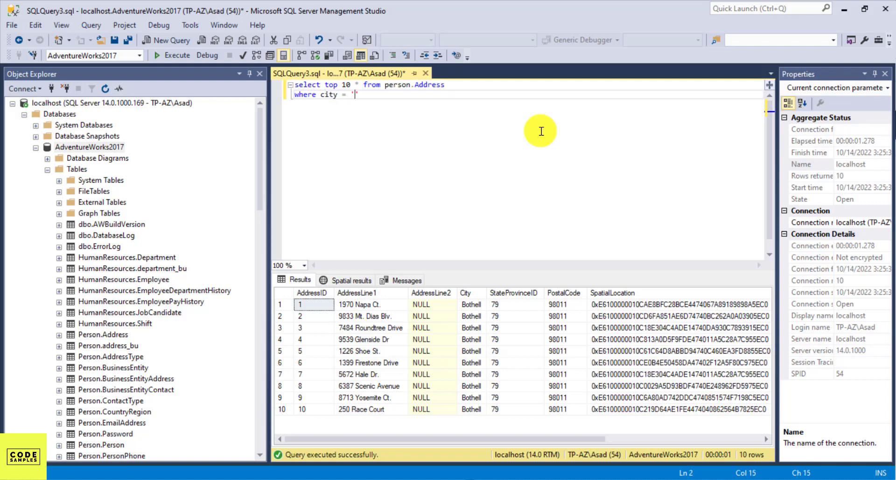
text(austin)
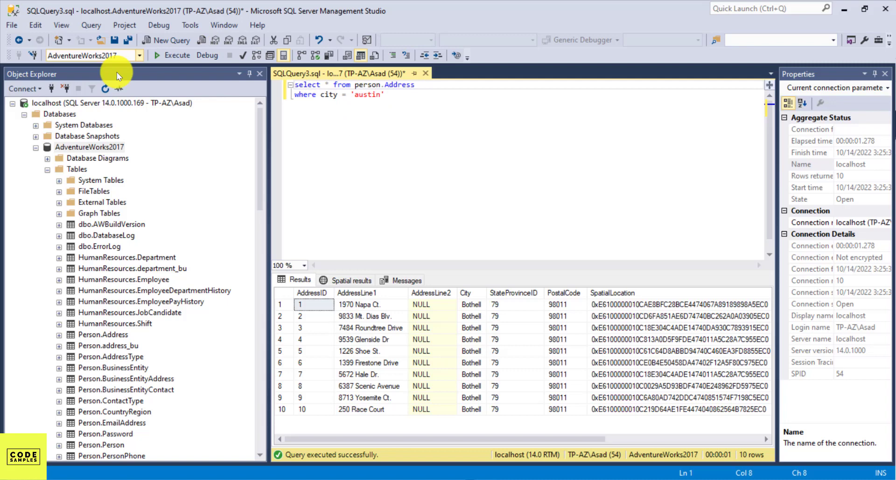
click(179, 55)
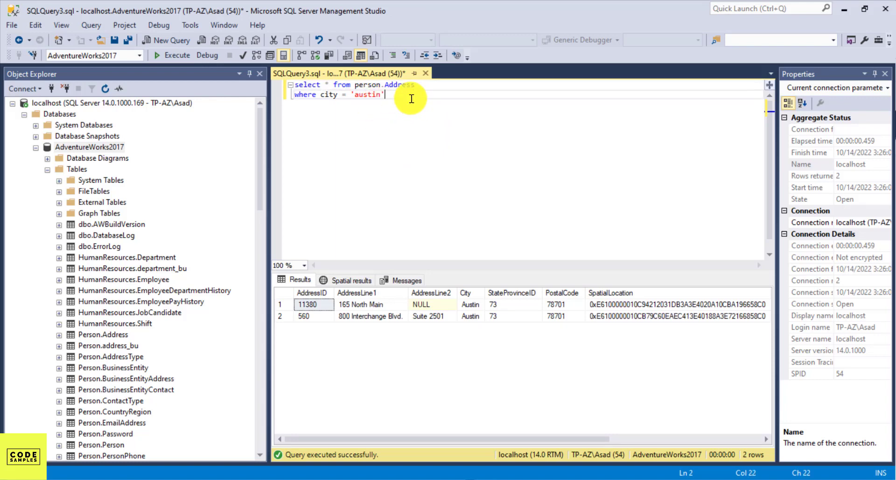
mouse_move(432, 182)
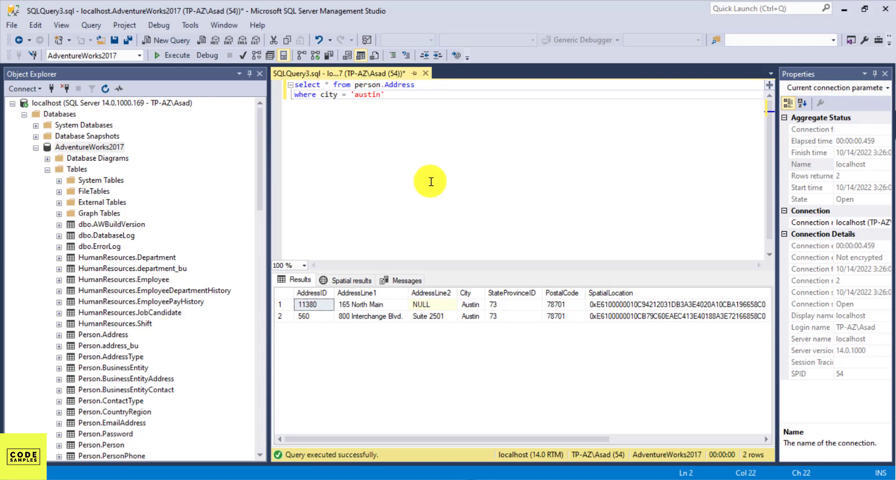
Step: Add or city = 'dallas' and run it for nine rows, then begin an or city = 'houston' condition
text(or)
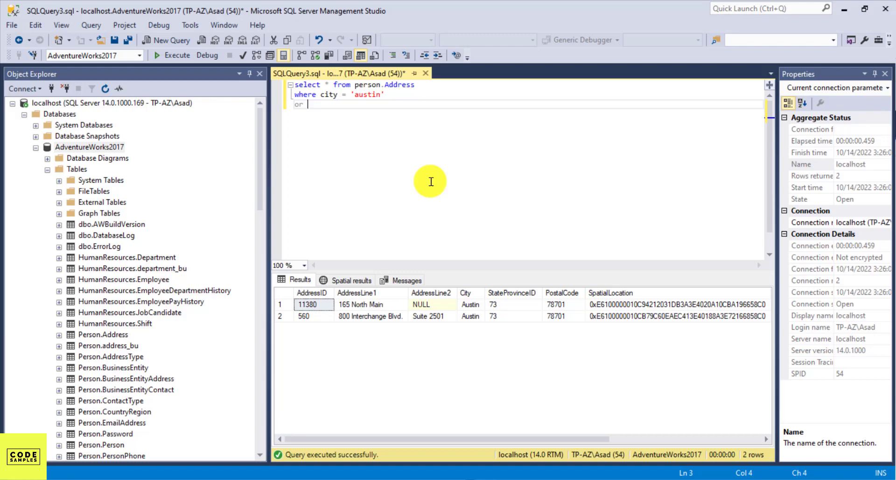
text(city = 'dallas)
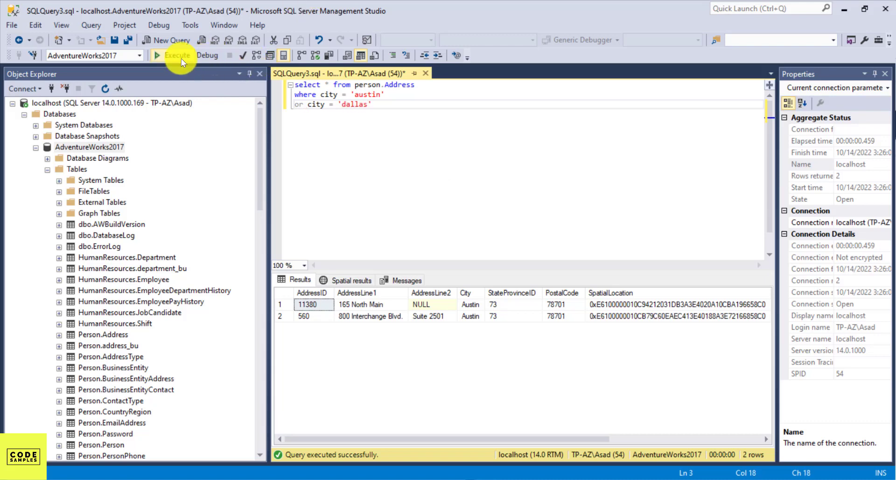
click(178, 56)
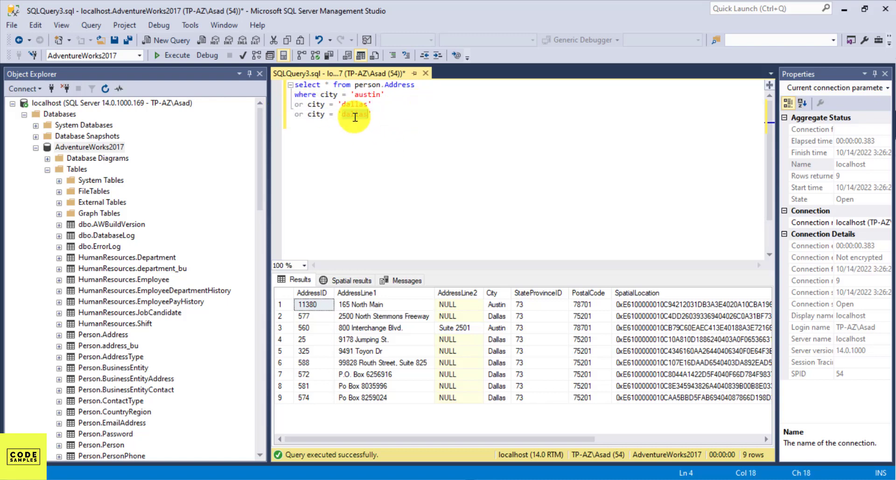
text(houston)
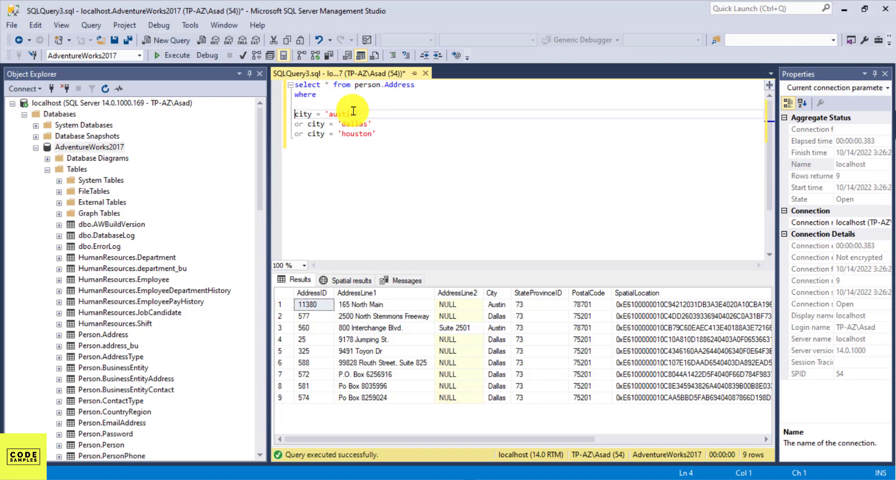
Step: Run the austin/dallas/houston OR query, returning 14 rows including Houston addresses
click(172, 55)
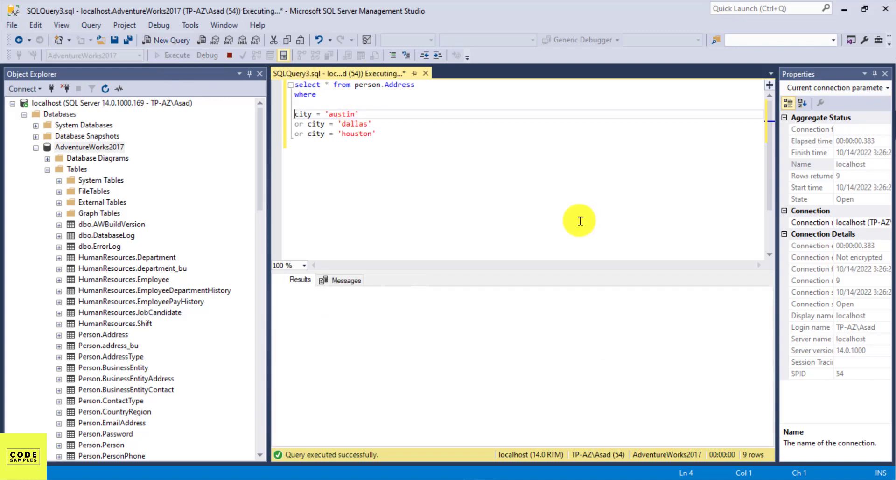
click(177, 55)
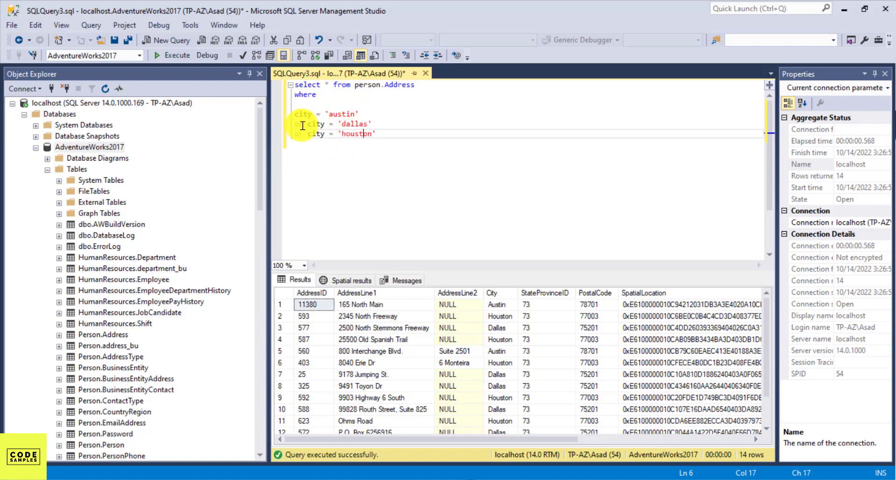
text(or)
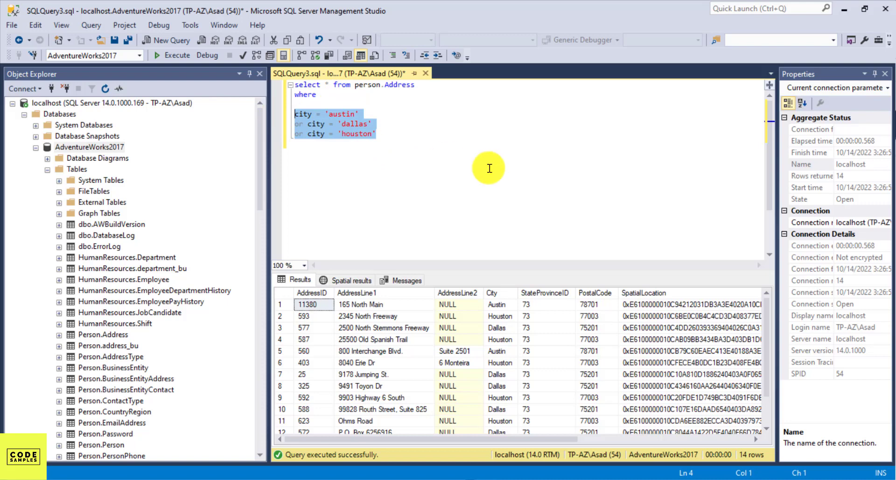
Step: Delete the OR conditions and start a city in (...) filter beginning with 'austin'
key(Delete)
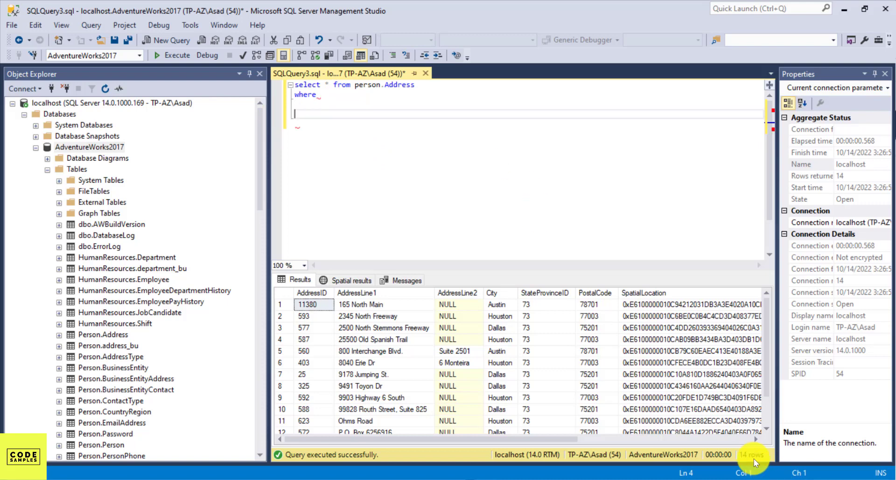
mouse_move(349, 132)
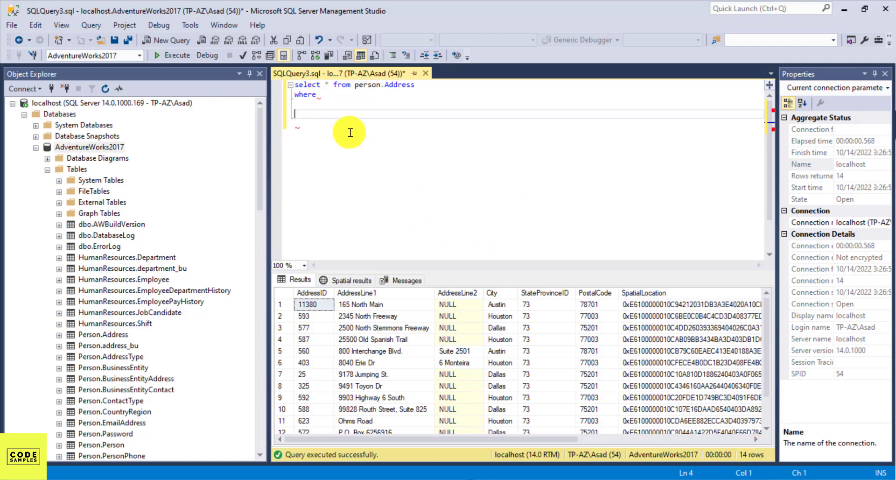
mouse_move(337, 115)
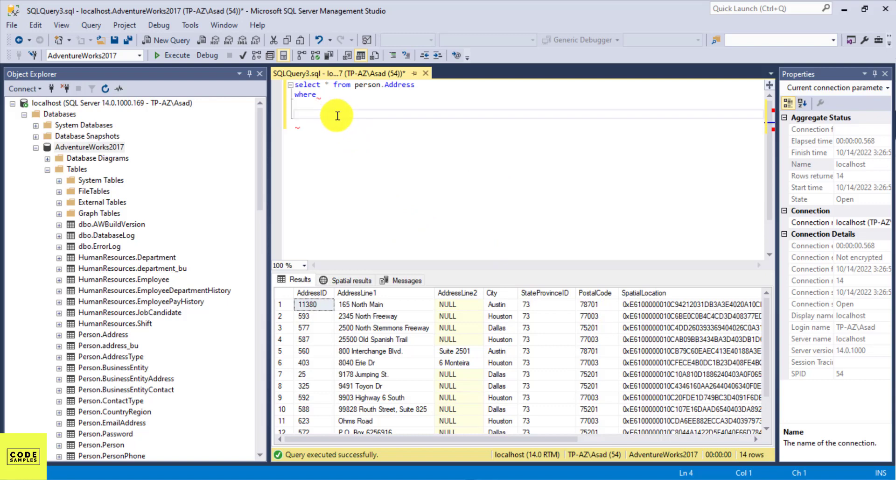
text(city)
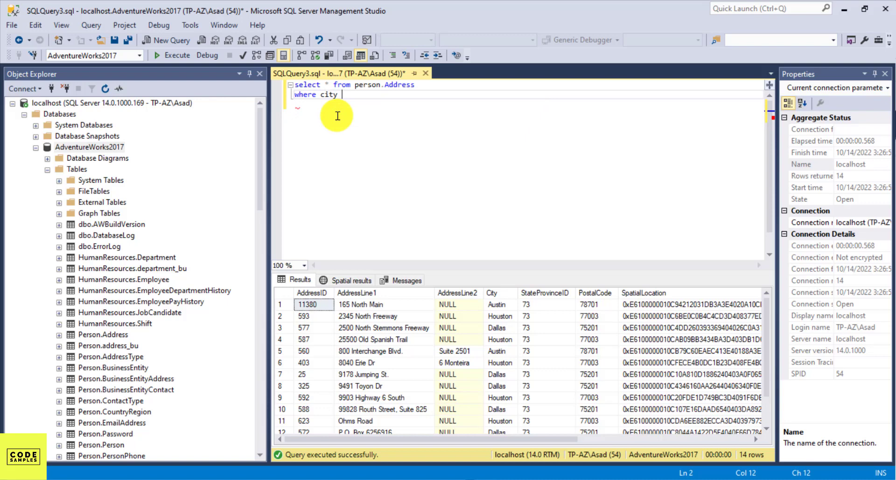
text(in()
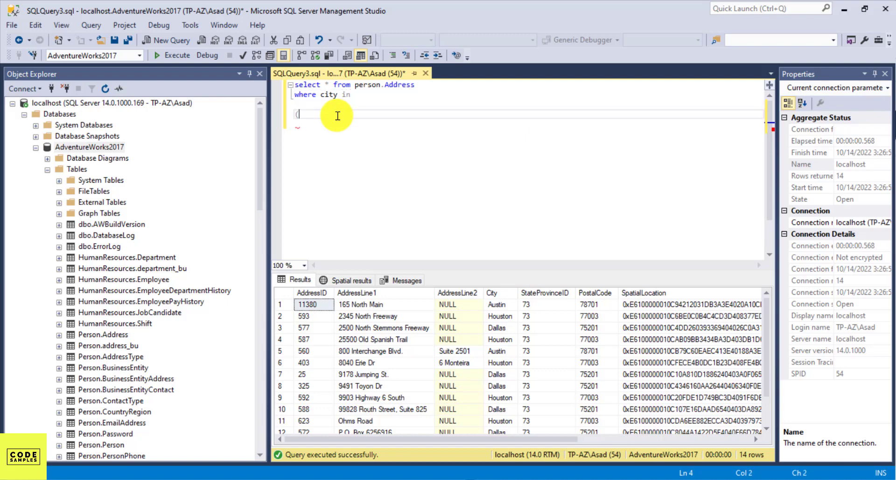
text())
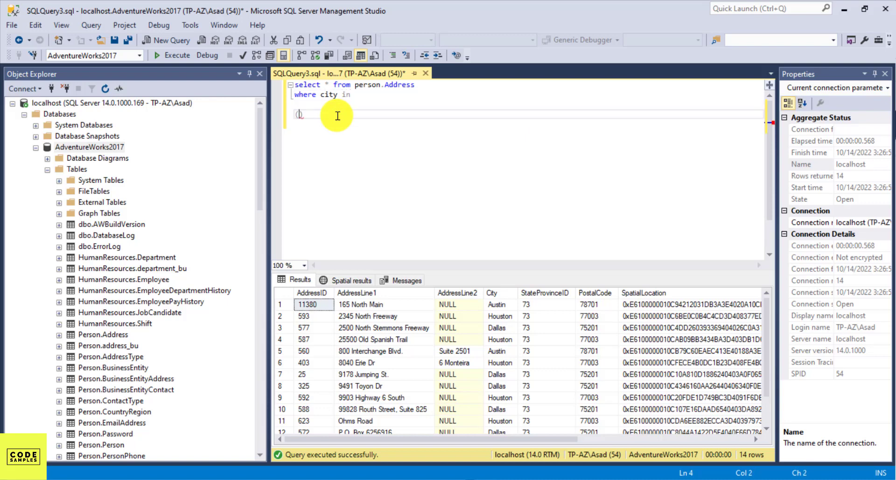
text('')
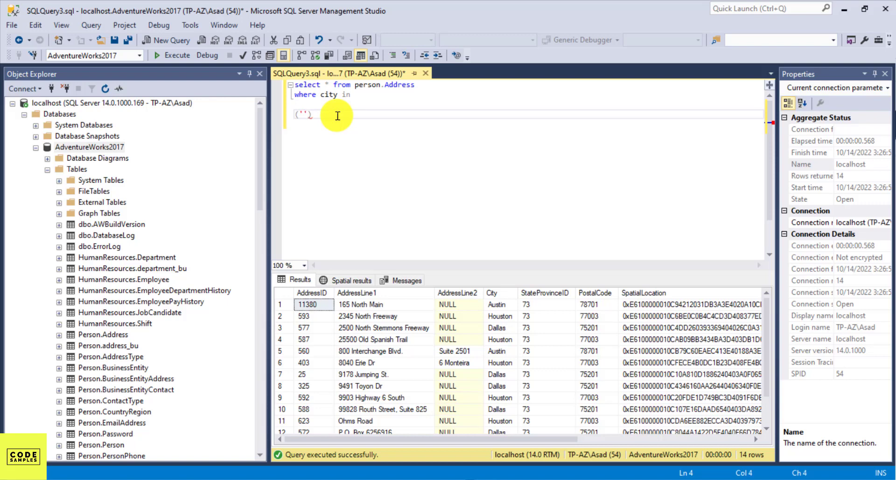
text(aust)
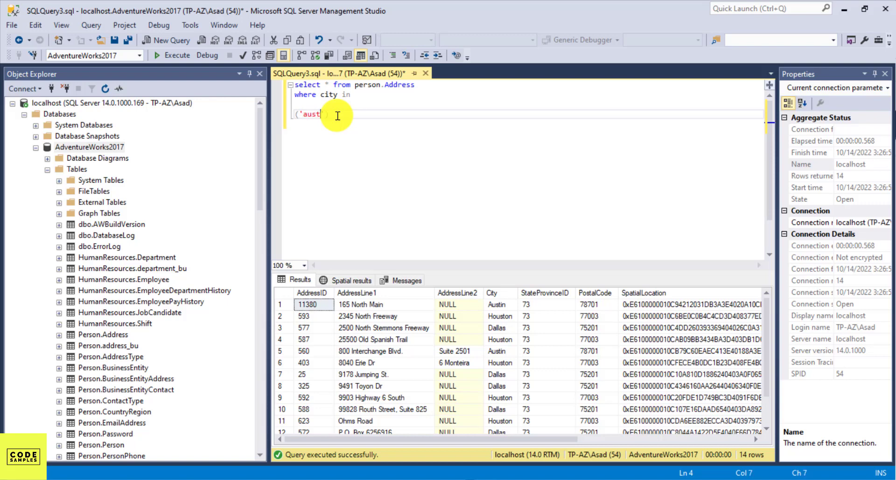
text(in',)
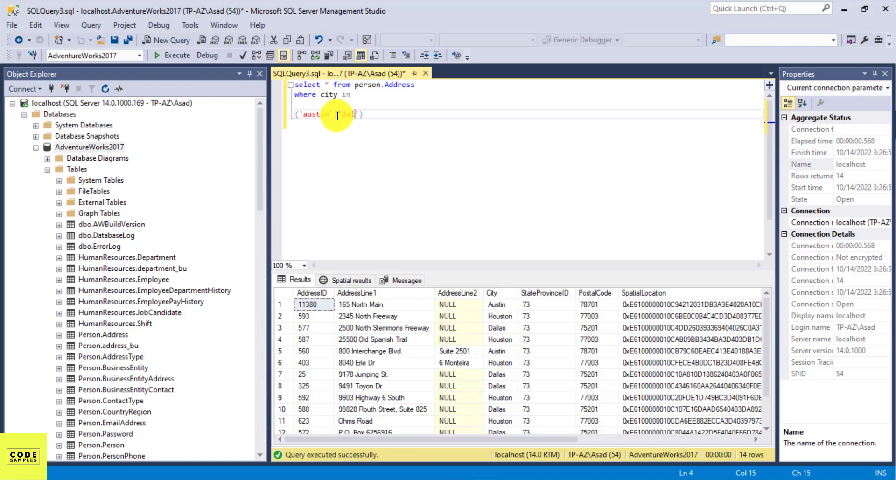
Step: Complete the list as city in ('austin','dallas','houston') and run it, still returning 14 rows
text('dallas',)
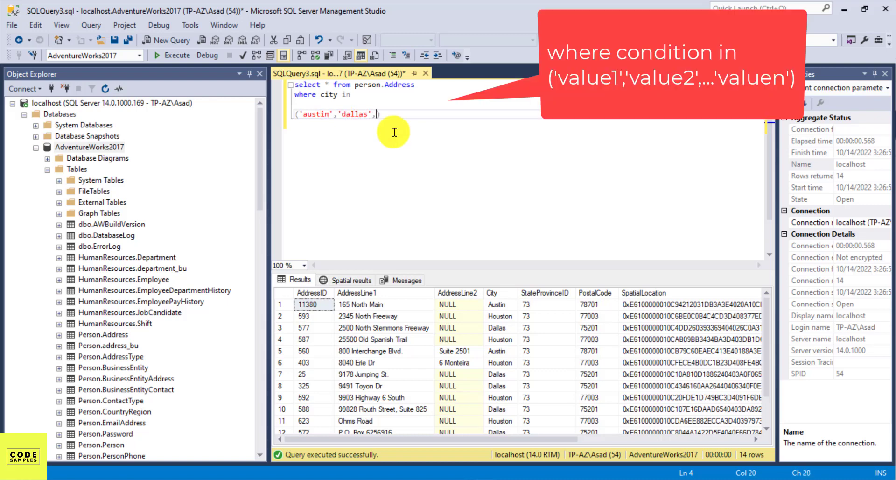
text('')
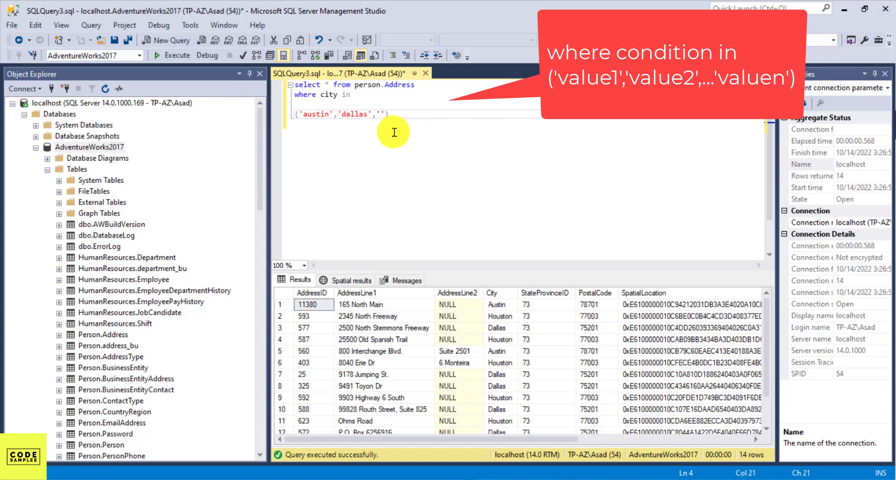
text(houston)
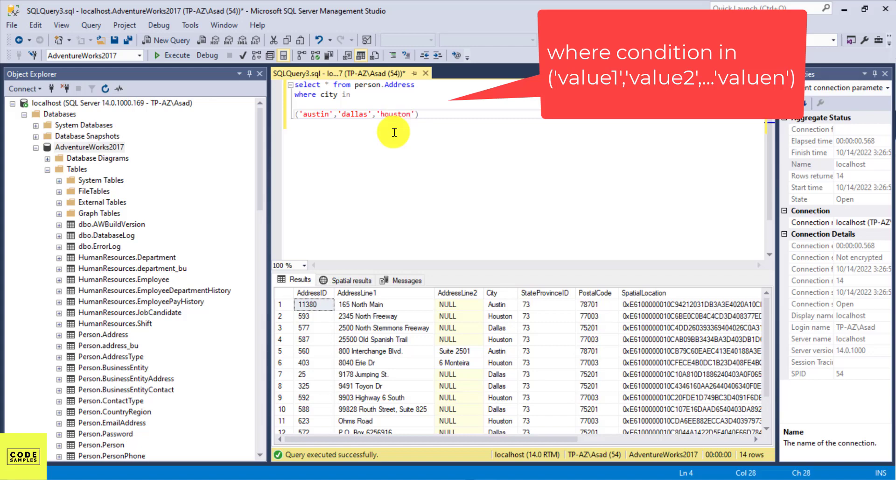
click(170, 55)
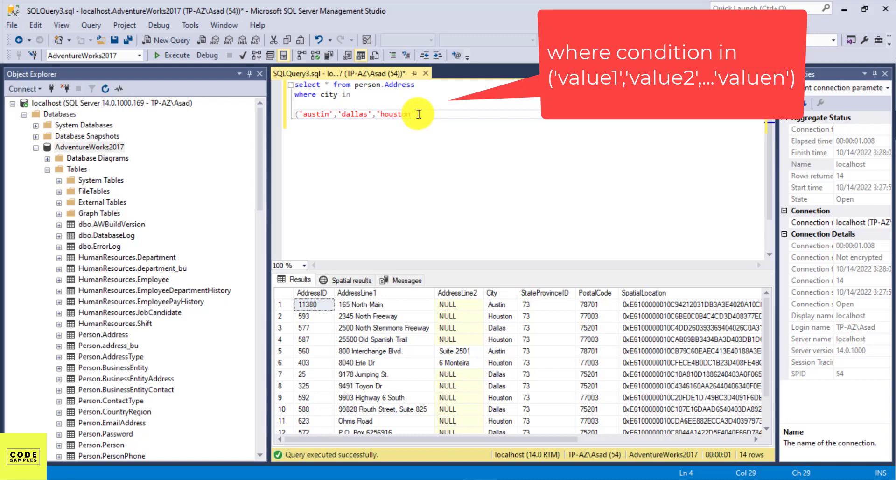
Step: Adjust the closing parenthesis of the IN clause, leaving the 14-row result unchanged
text())
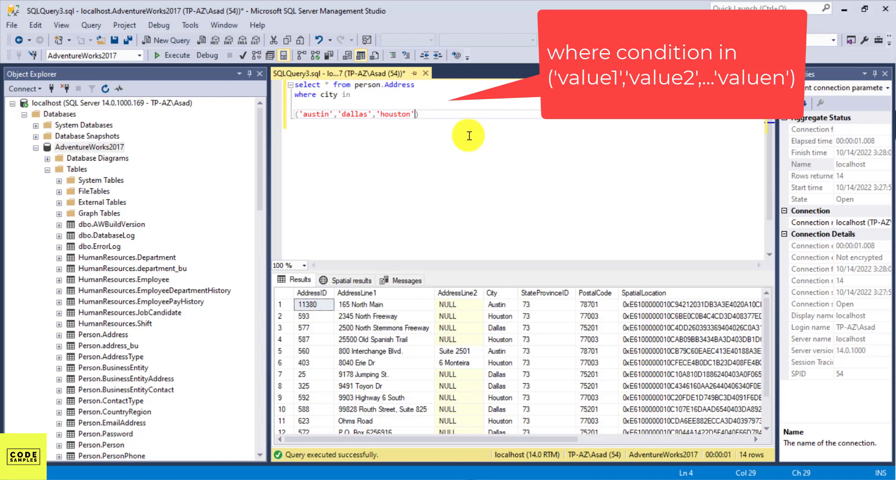
mouse_move(433, 155)
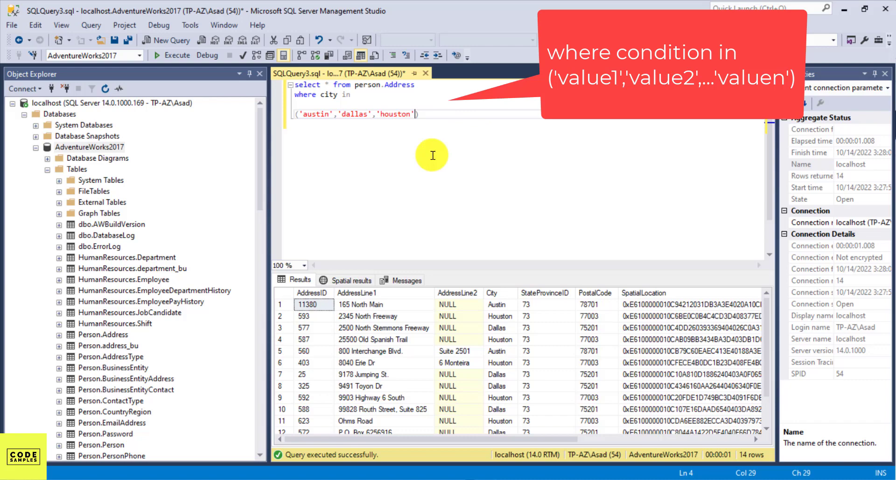